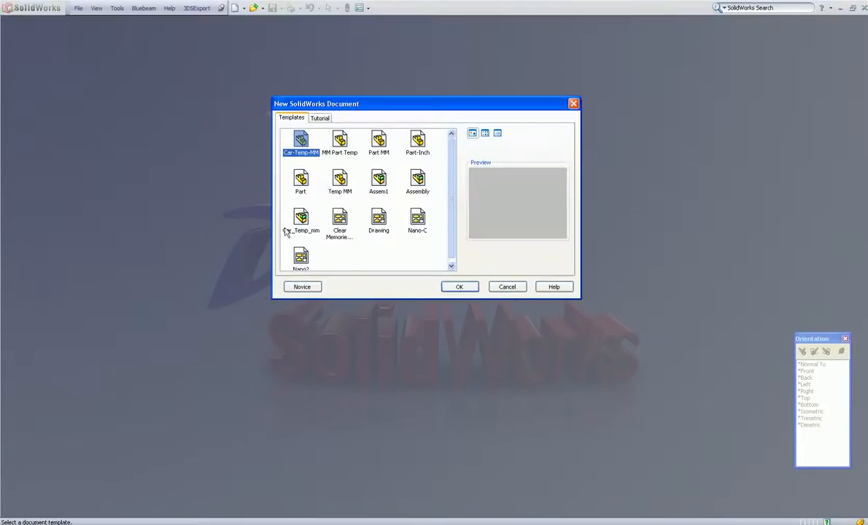
Step: Create a new part from the Part-Inch template
{"action": "left_click", "coordinate": [417, 140]}
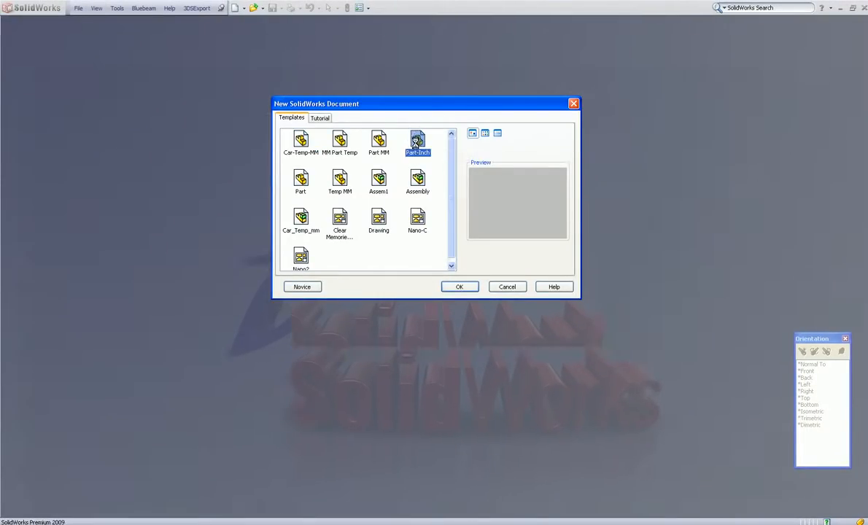
{"action": "left_click", "coordinate": [460, 286]}
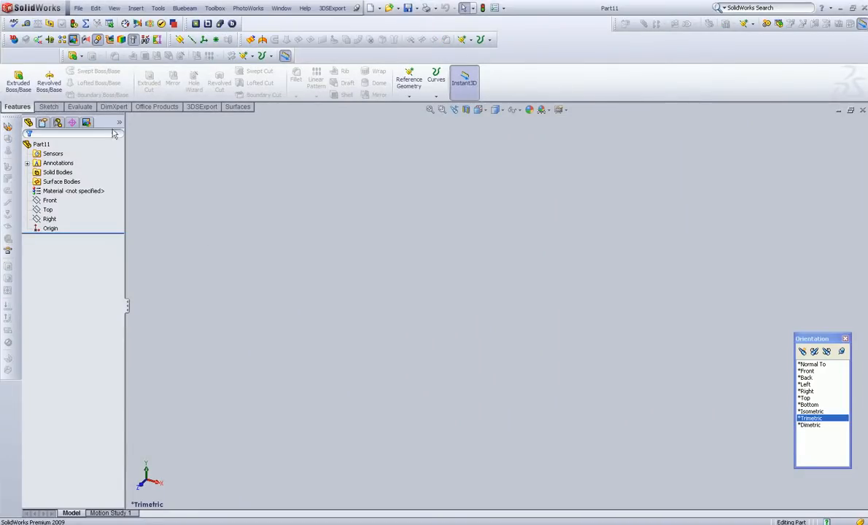
Step: Start a new sketch on the Front plane
{"action": "left_click", "coordinate": [49, 200]}
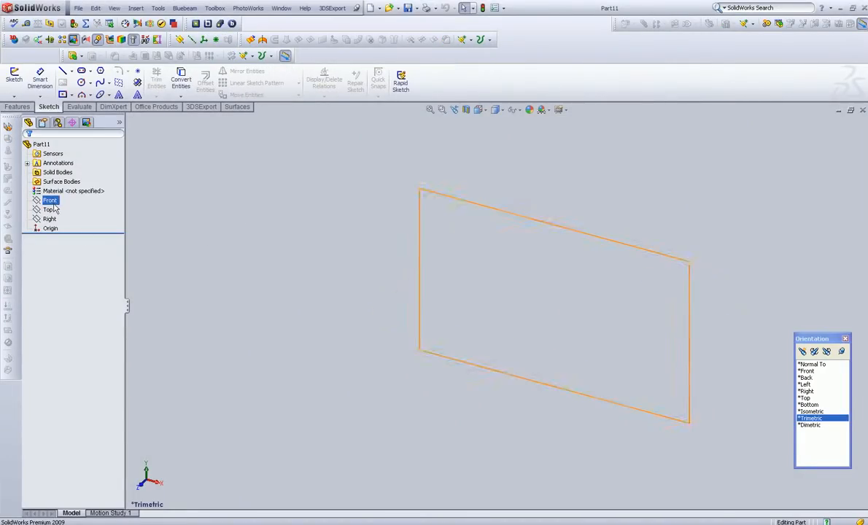
{"action": "left_click", "coordinate": [50, 200]}
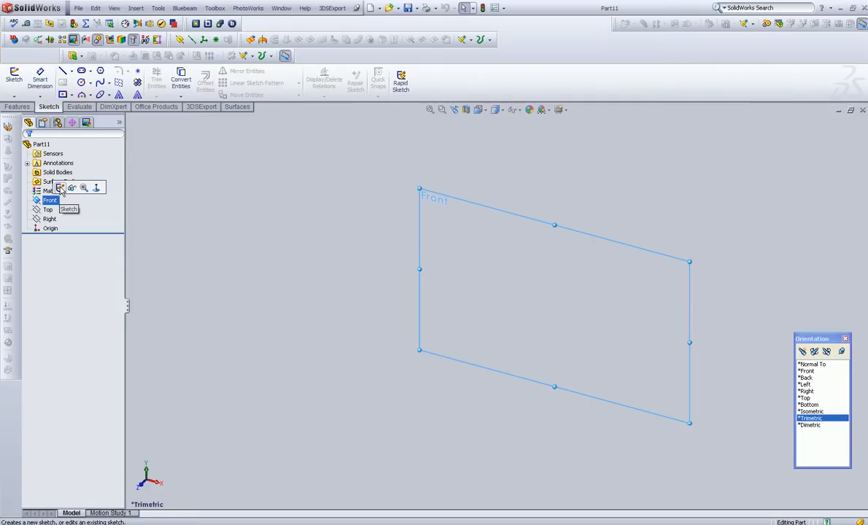
{"action": "left_click", "coordinate": [62, 187]}
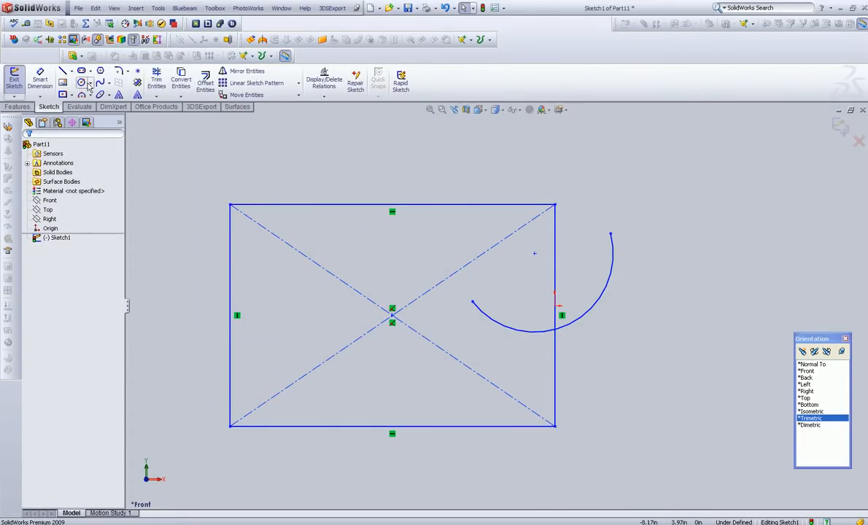
Step: Draw a circle at the rectangle's top, then trim away the top edge and leftover curve
{"action": "left_click", "coordinate": [82, 82]}
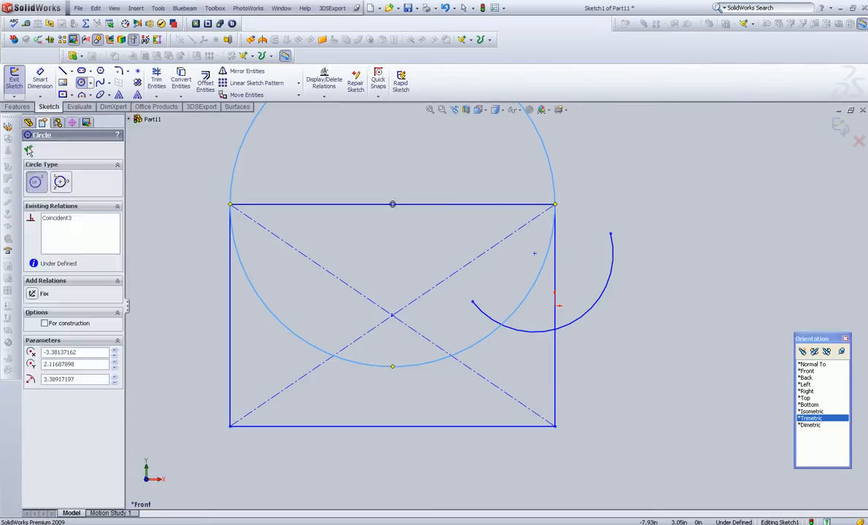
{"action": "left_click", "coordinate": [156, 79]}
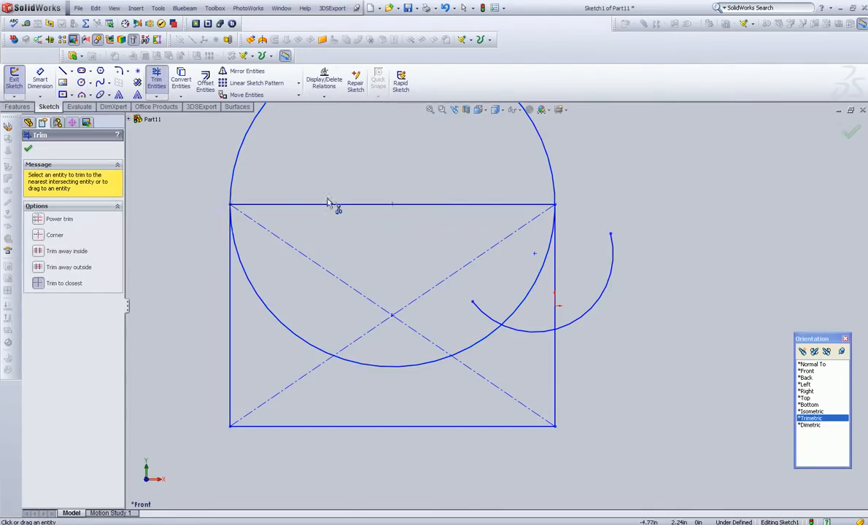
{"action": "left_click", "coordinate": [328, 204]}
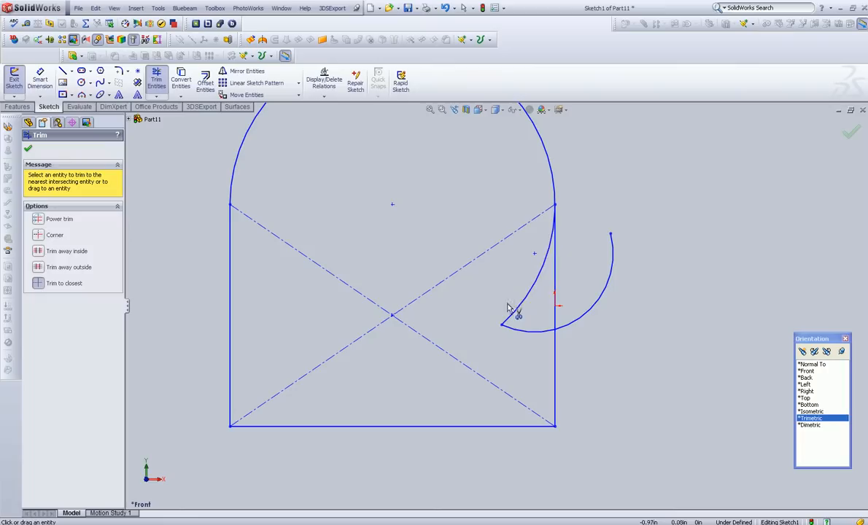
{"action": "left_click", "coordinate": [511, 310]}
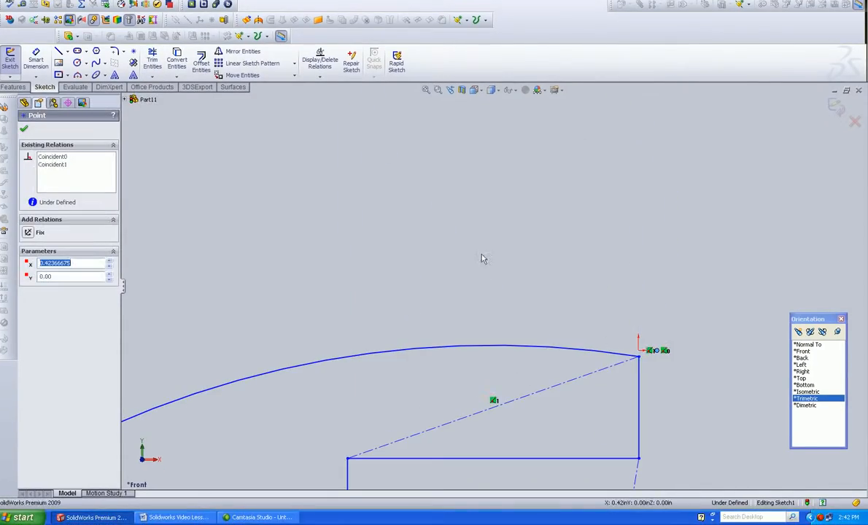
{"action": "mouse_move", "coordinate": [492, 248]}
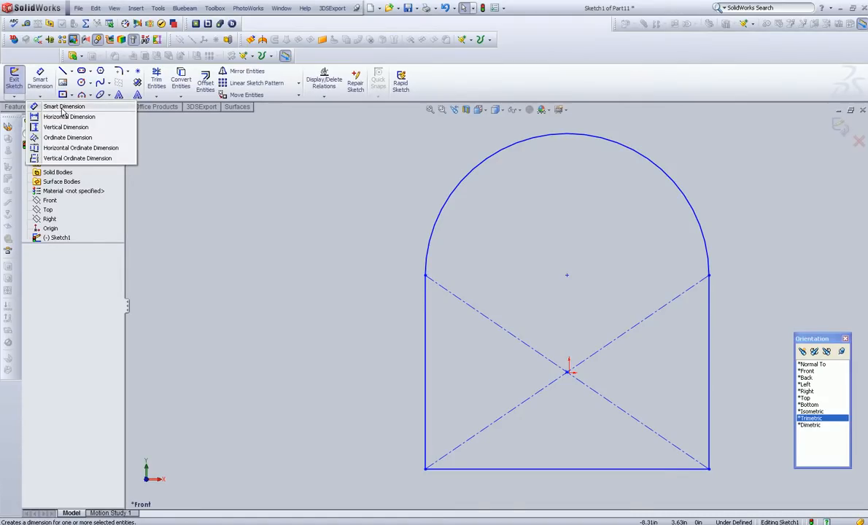
{"action": "mouse_move", "coordinate": [69, 117]}
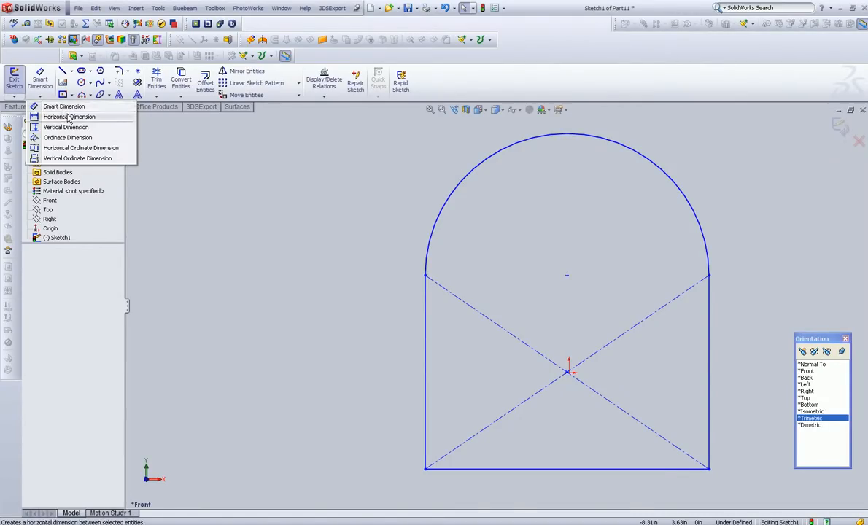
{"action": "mouse_move", "coordinate": [66, 127]}
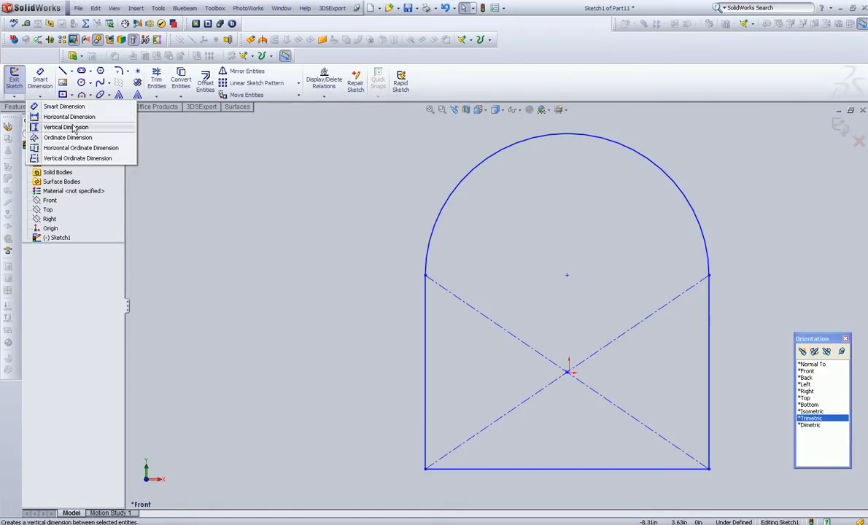
{"action": "mouse_move", "coordinate": [68, 138]}
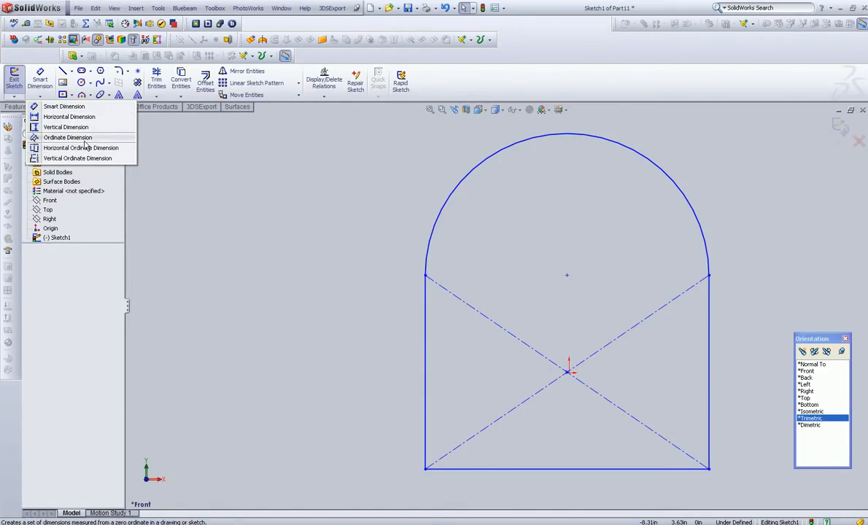
{"action": "mouse_move", "coordinate": [81, 148]}
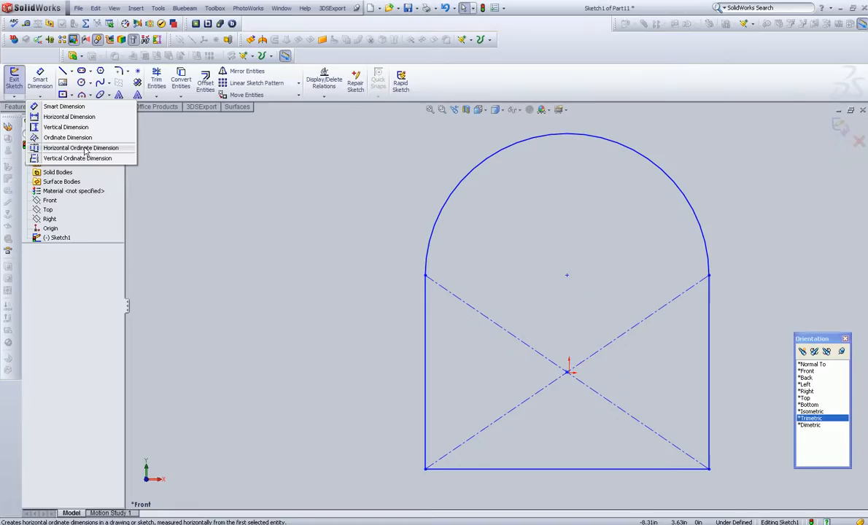
{"action": "mouse_move", "coordinate": [78, 158]}
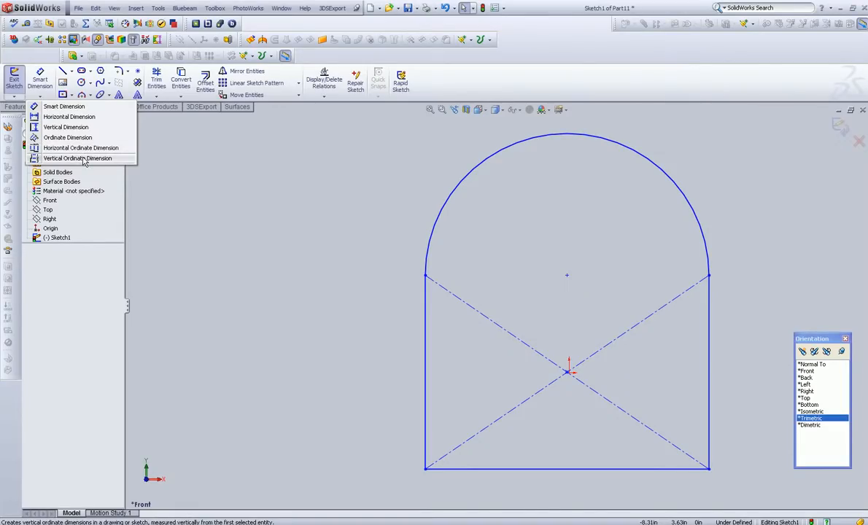
{"action": "mouse_move", "coordinate": [81, 148]}
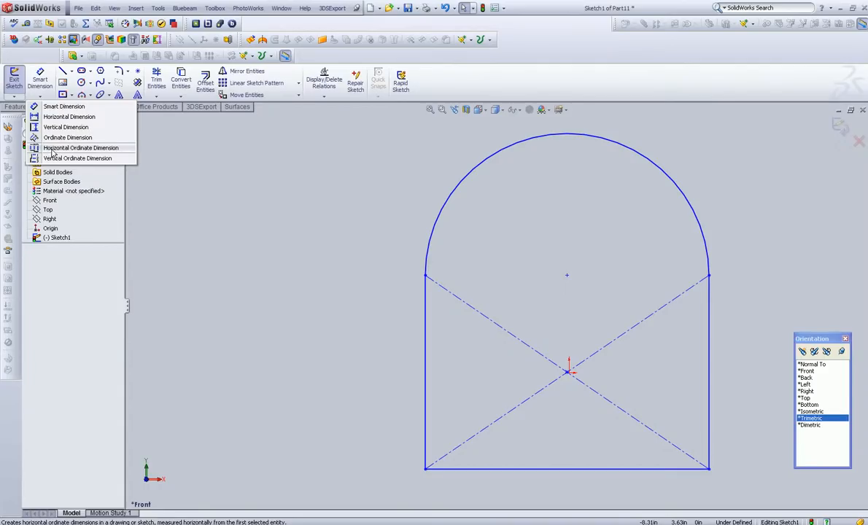
{"action": "mouse_move", "coordinate": [51, 154]}
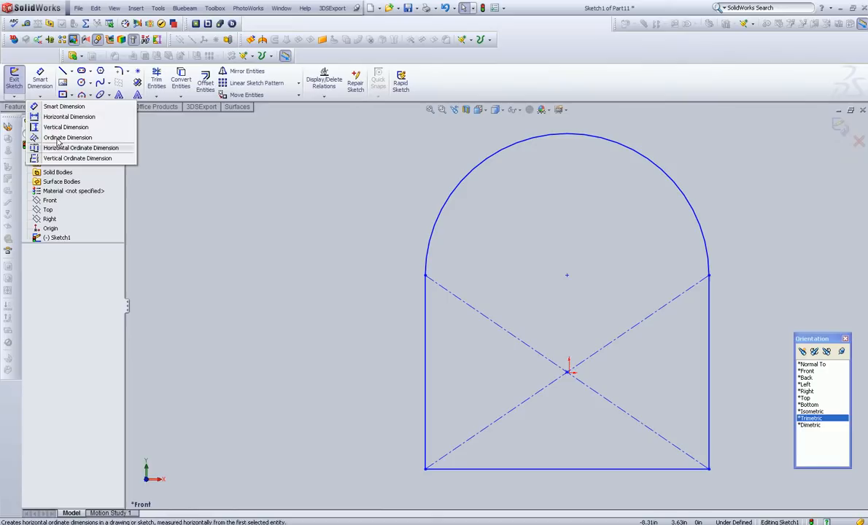
{"action": "mouse_move", "coordinate": [79, 159]}
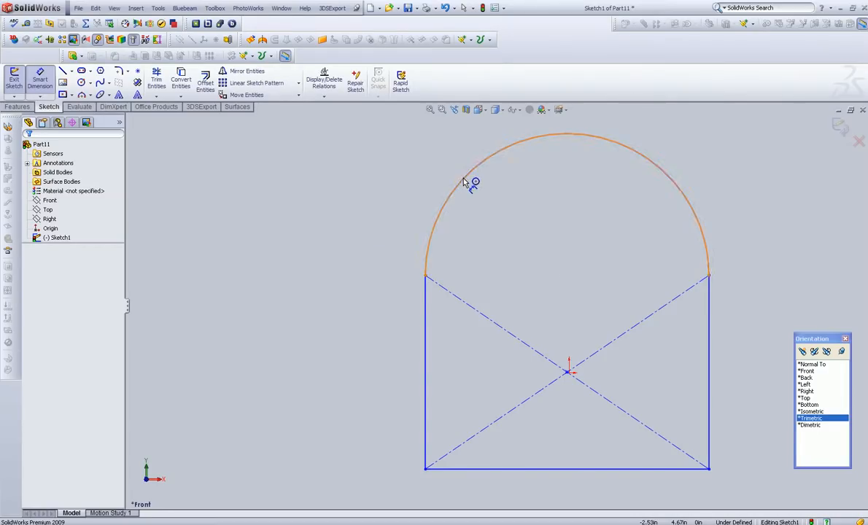
Step: Dimension the arch radius as 4 and the vertical side line as 4
{"action": "left_click", "coordinate": [474, 176]}
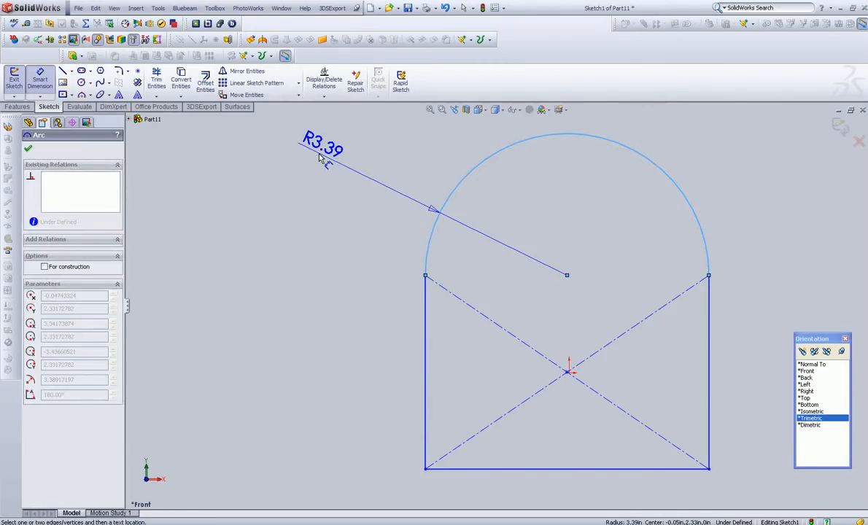
{"action": "left_click", "coordinate": [322, 150]}
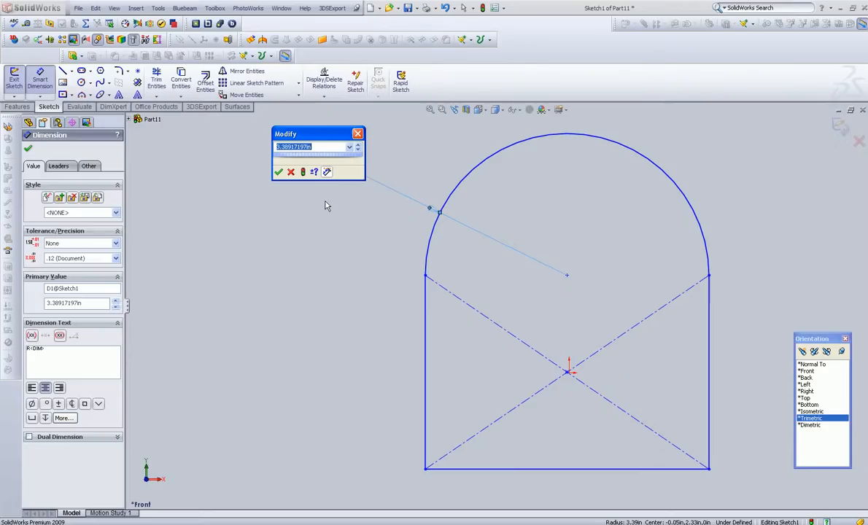
{"action": "left_click_drag", "start_coordinate": [307, 134], "coordinate": [307, 209]}
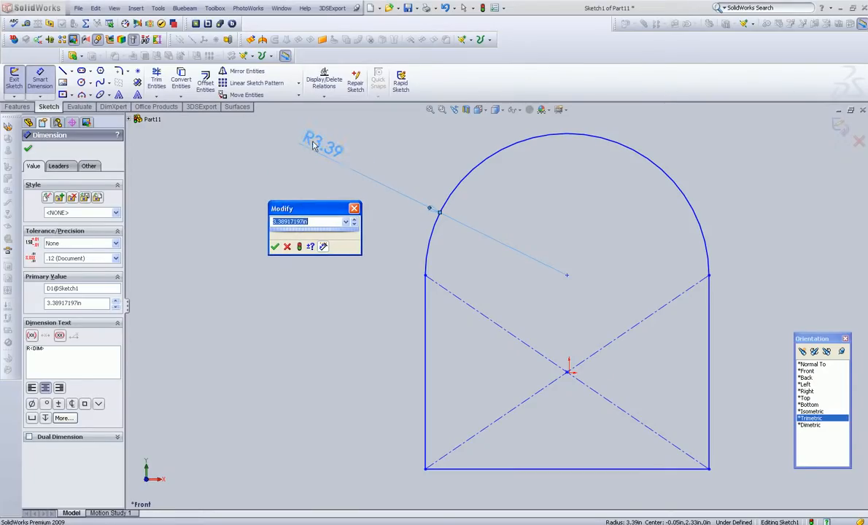
{"action": "mouse_move", "coordinate": [343, 239]}
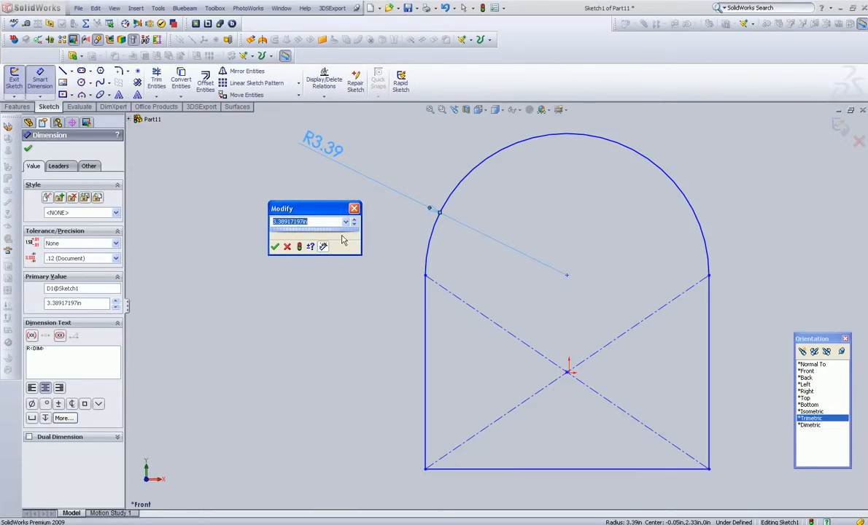
{"action": "type", "text": "4"}
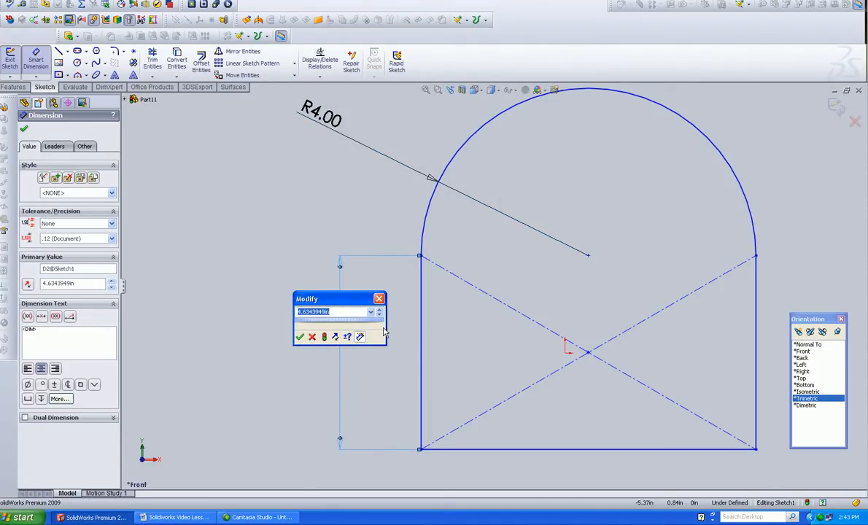
{"action": "type", "text": "4"}
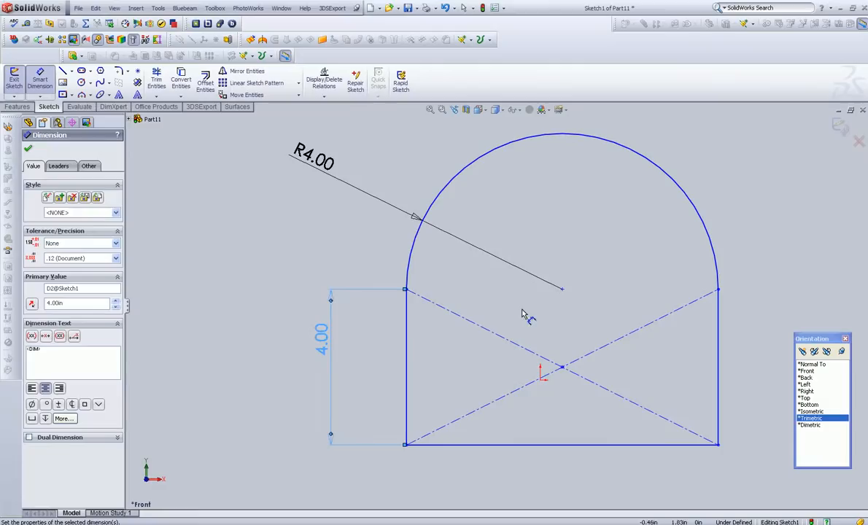
{"action": "mouse_move", "coordinate": [431, 109]}
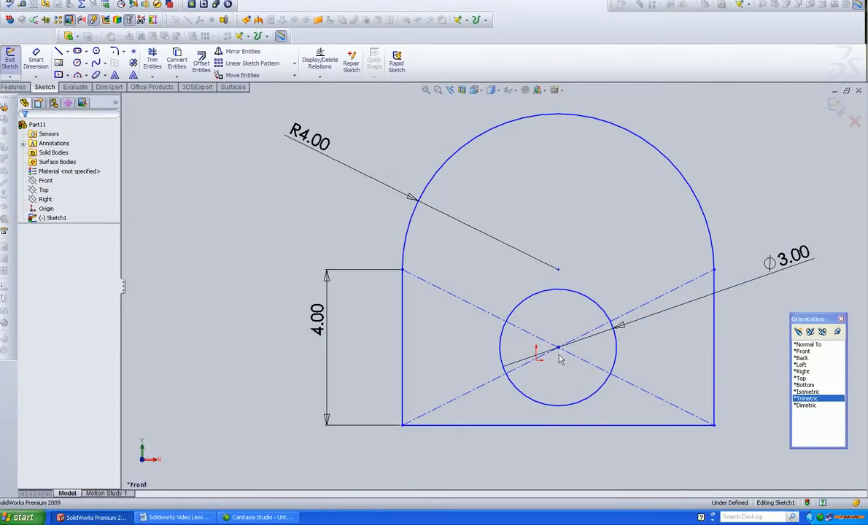
{"action": "mouse_move", "coordinate": [524, 324]}
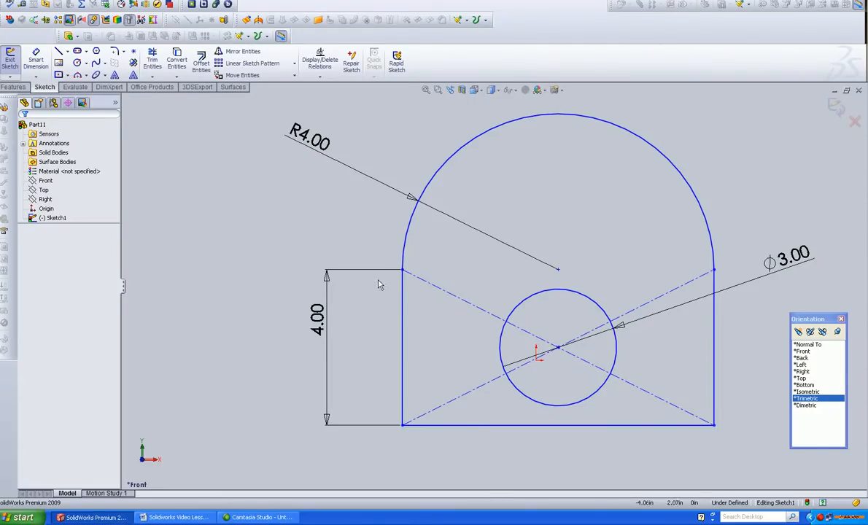
Step: Set up an Extruded Boss/Base of the sketch with a Blind depth of 3.00 in
{"action": "left_click", "coordinate": [17, 106]}
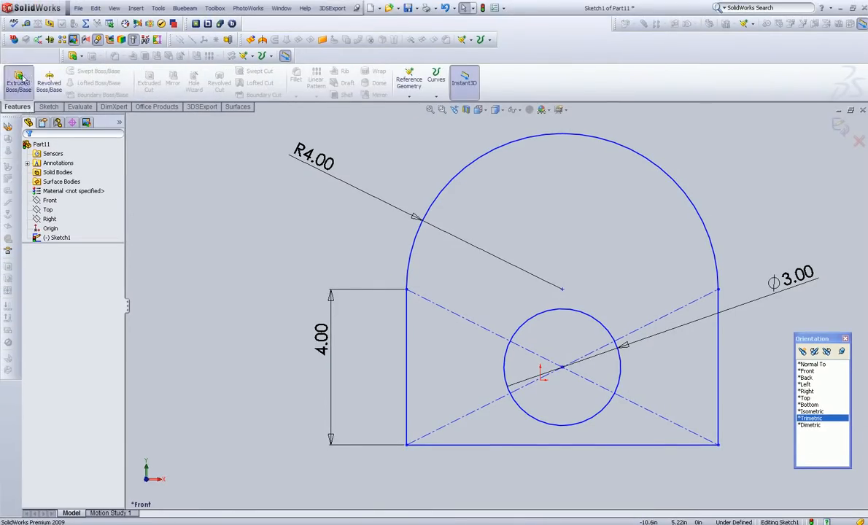
{"action": "left_click", "coordinate": [18, 79]}
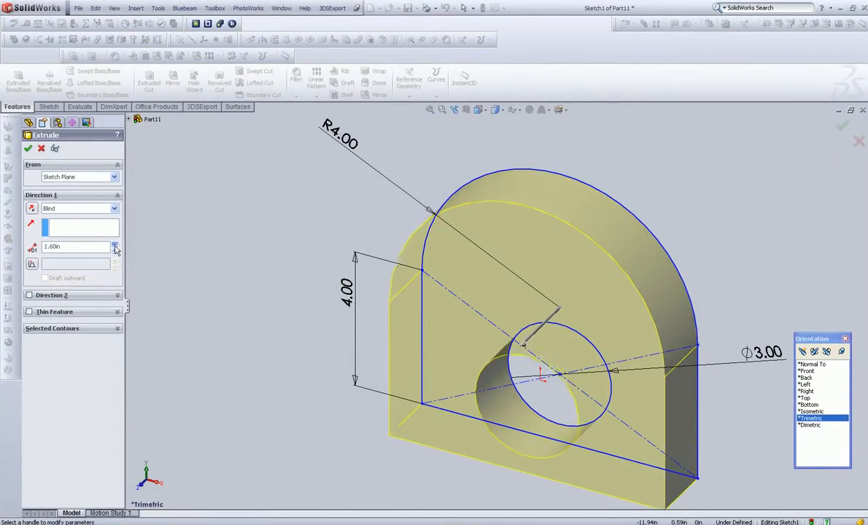
{"action": "type", "text": "3.00in"}
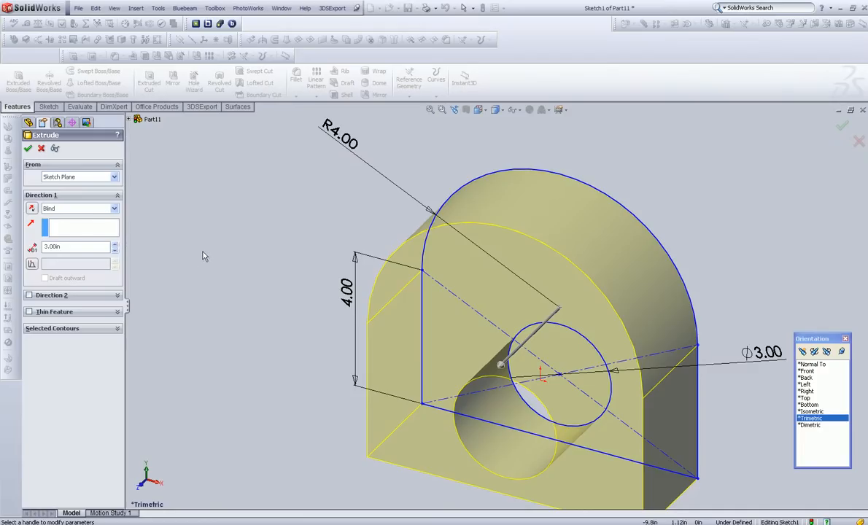
{"action": "mouse_move", "coordinate": [33, 210]}
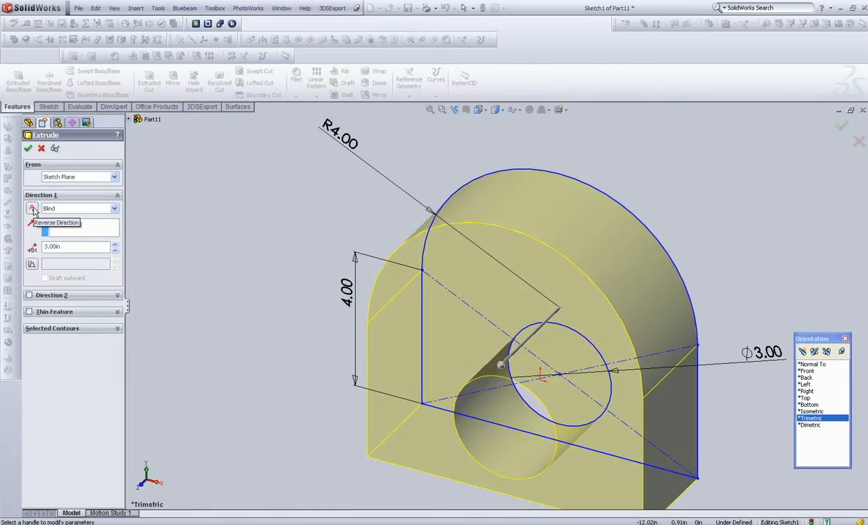
{"action": "left_click", "coordinate": [32, 208]}
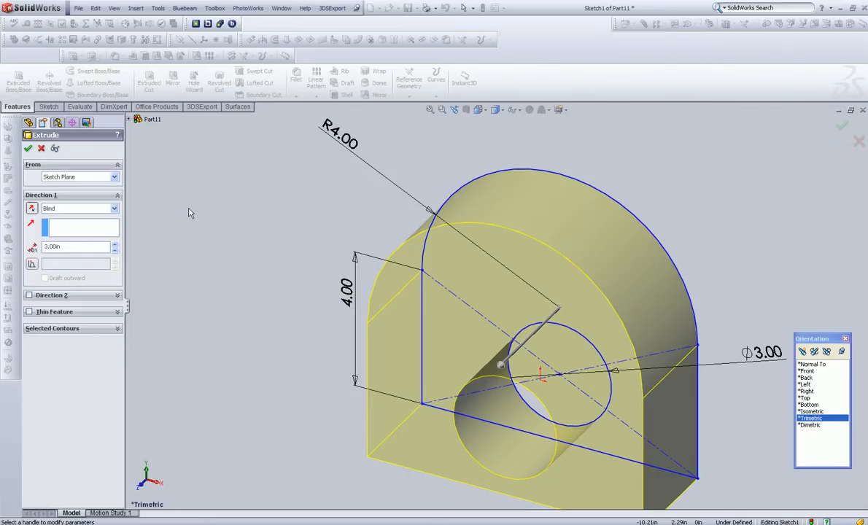
{"action": "mouse_move", "coordinate": [185, 253]}
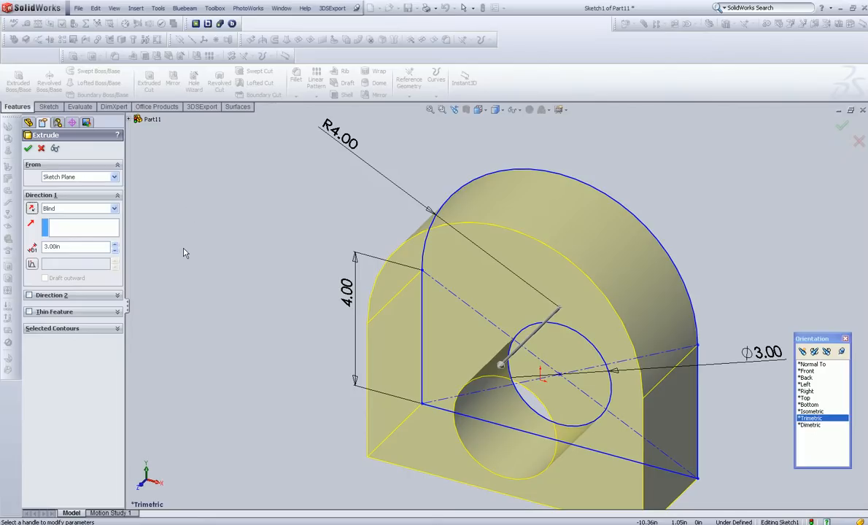